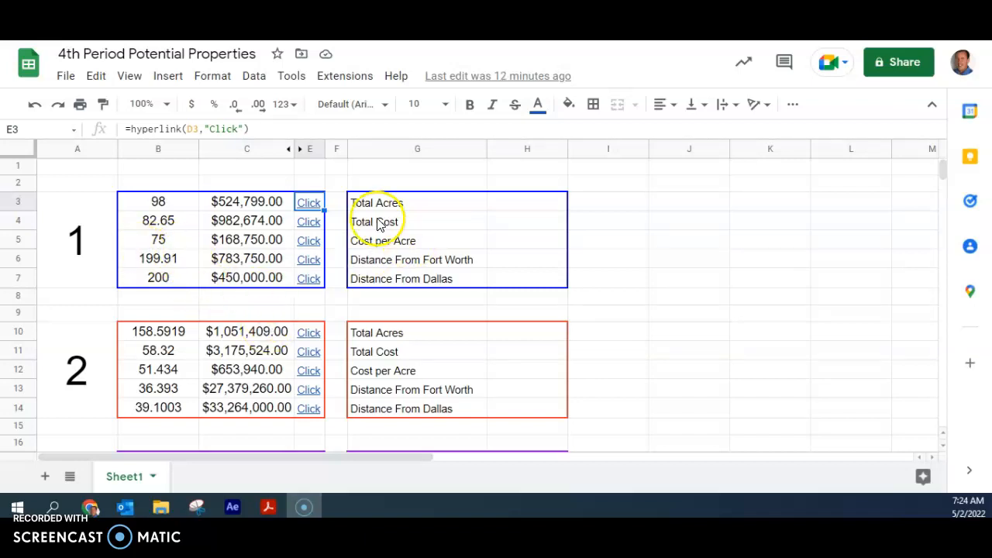
pyautogui.moveTo(309, 240)
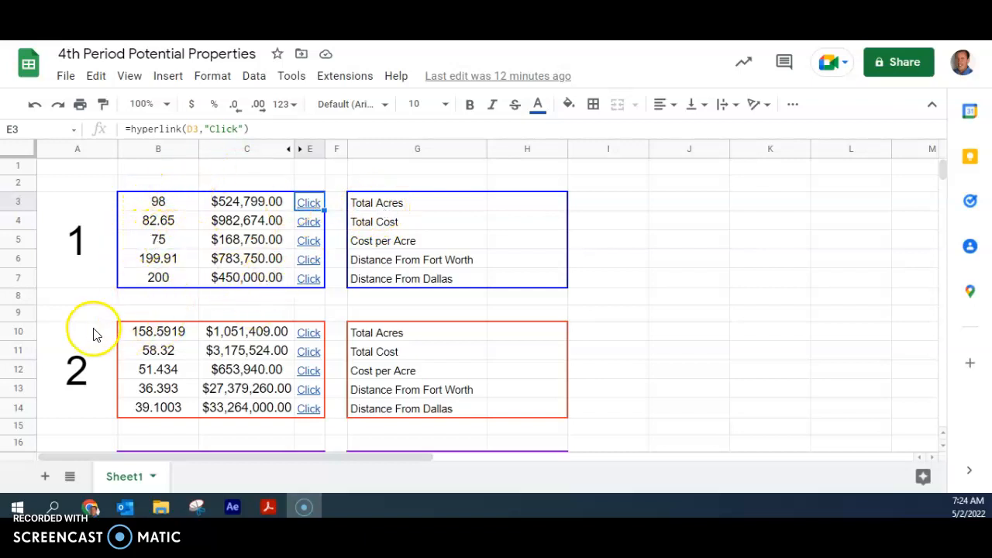
# Step: Follow the Click hyperlink in cell E4 to the Wise CAD property record with its parcel map
pyautogui.scroll(-3)
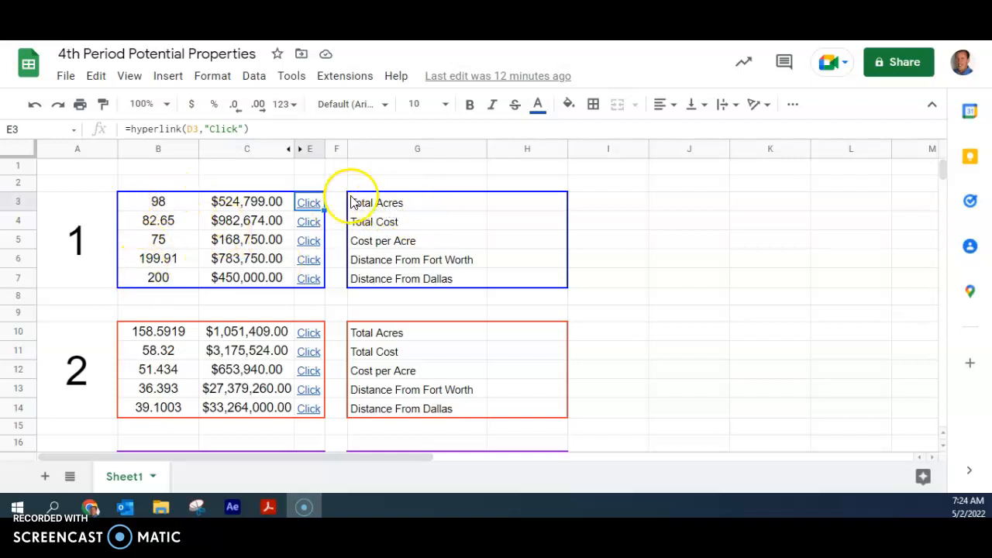
pyautogui.moveTo(161, 360)
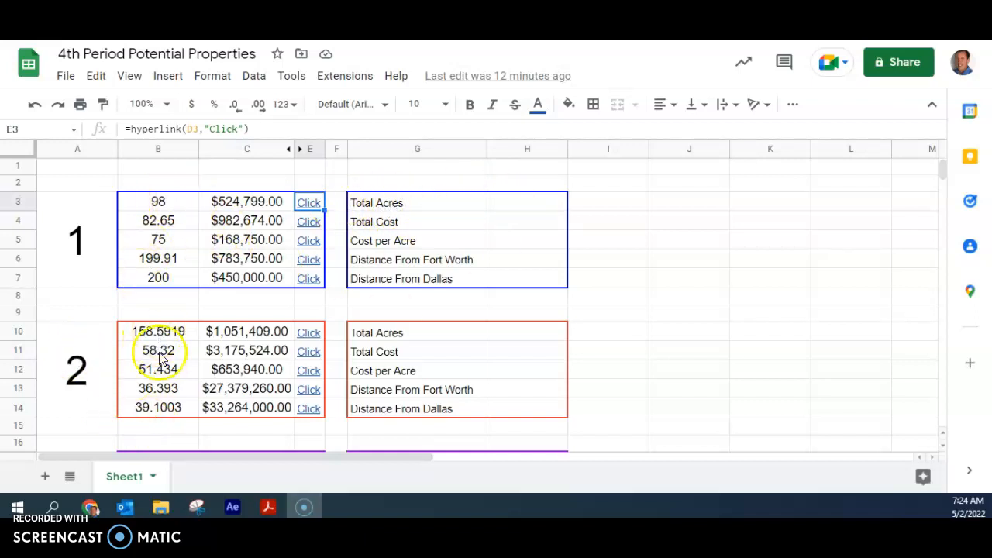
pyautogui.moveTo(441, 335)
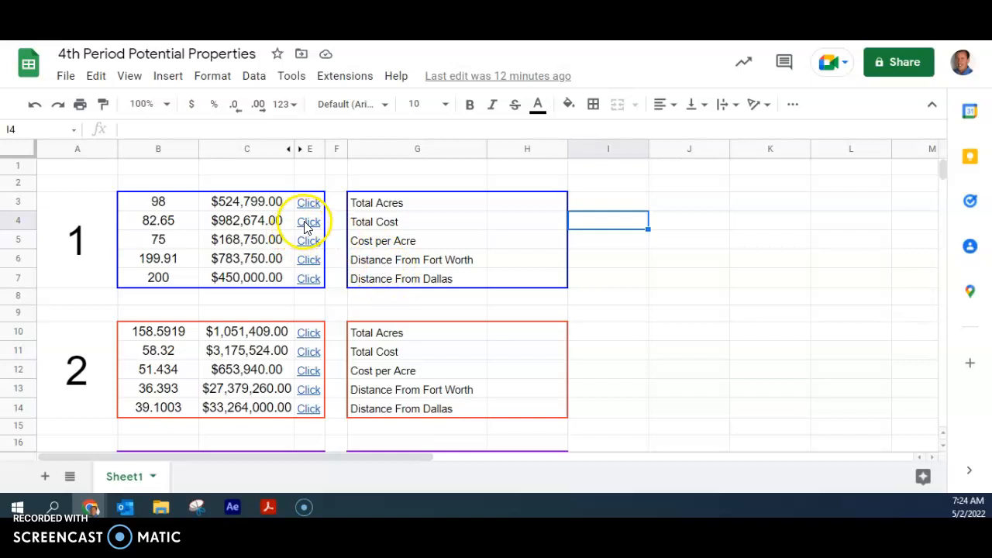
pyautogui.click(307, 222)
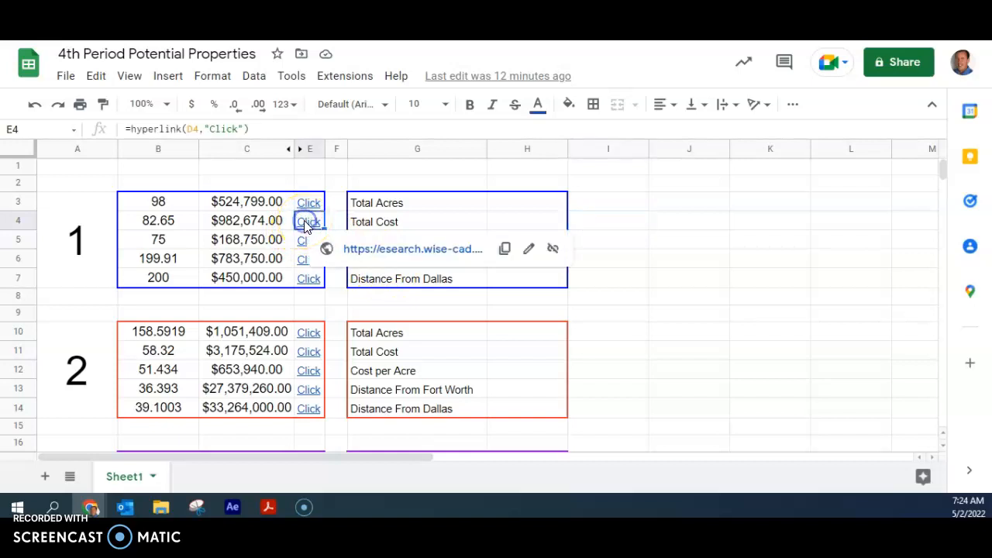
pyautogui.click(308, 221)
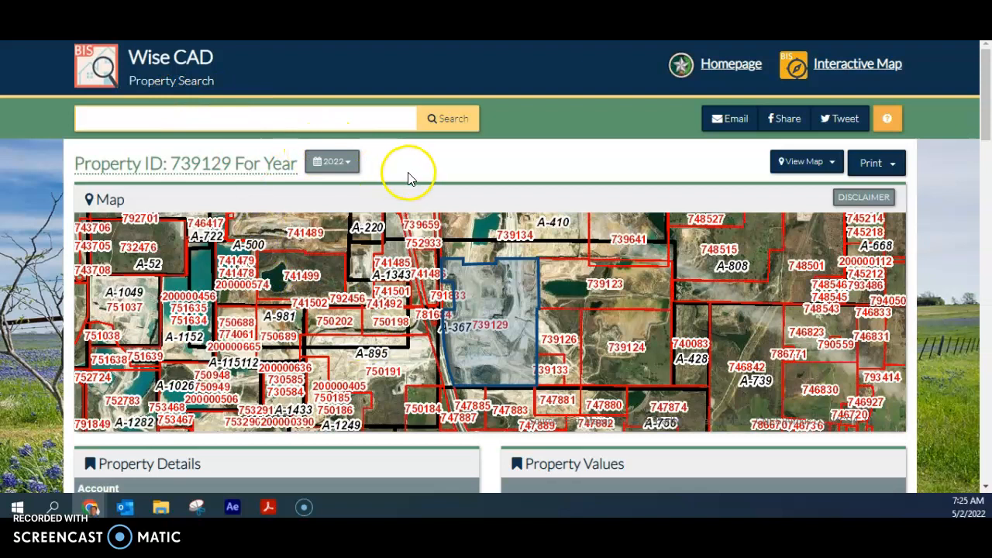
# Step: Highlight 'A-367 WM HERSEE' in property 739129's Legal Description under Property Details
pyautogui.scroll(-3)
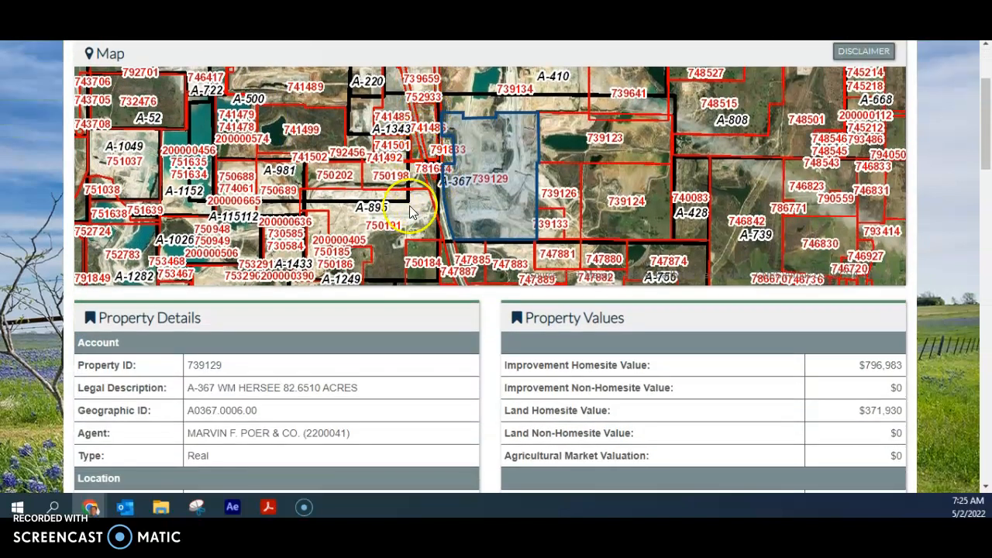
pyautogui.moveTo(512, 208)
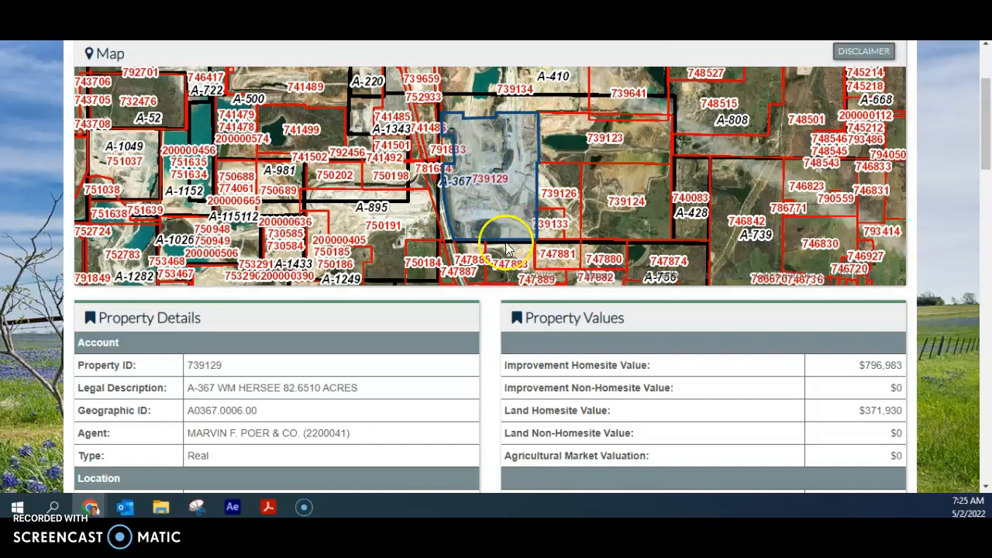
pyautogui.scroll(-3)
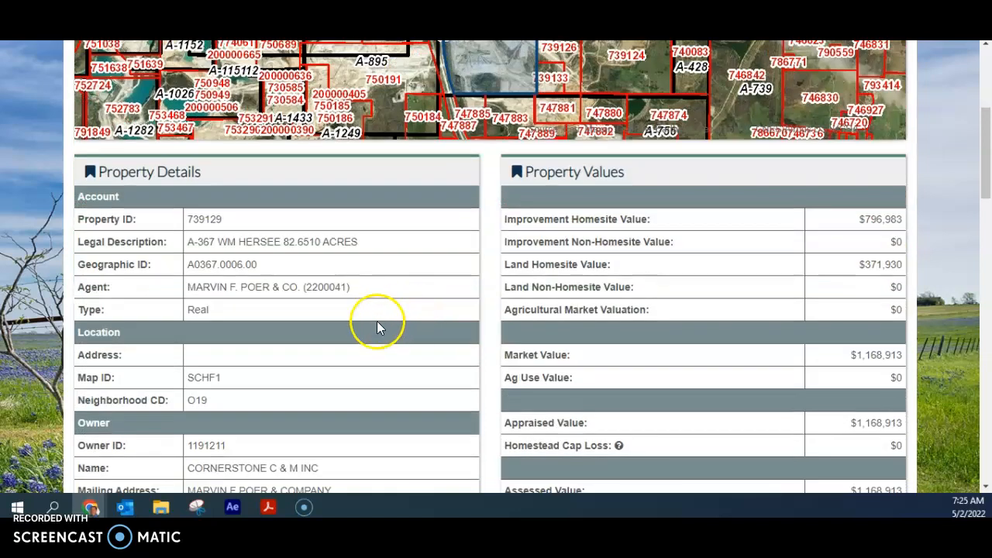
pyautogui.moveTo(205, 179)
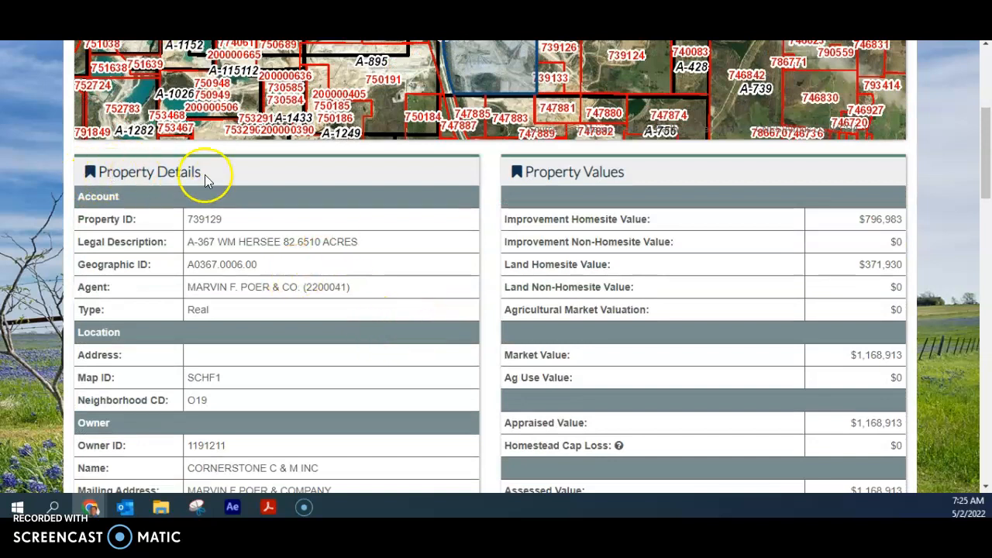
pyautogui.scroll(-3)
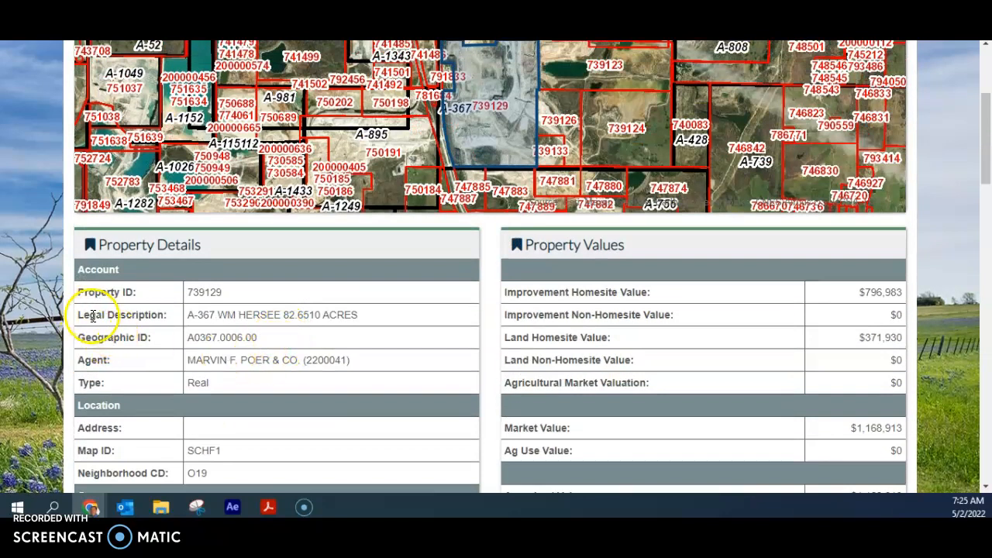
pyautogui.moveTo(186, 324)
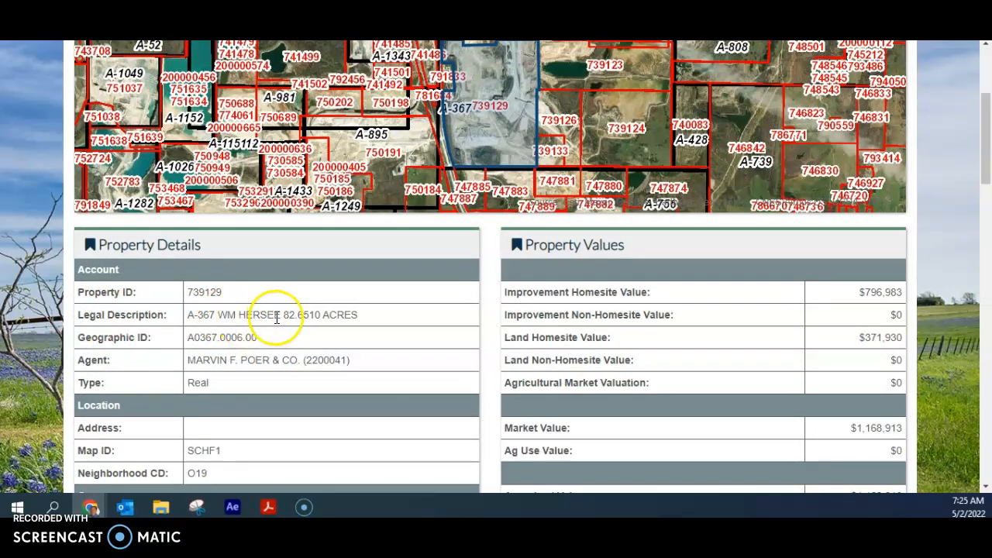
pyautogui.moveTo(189, 315)
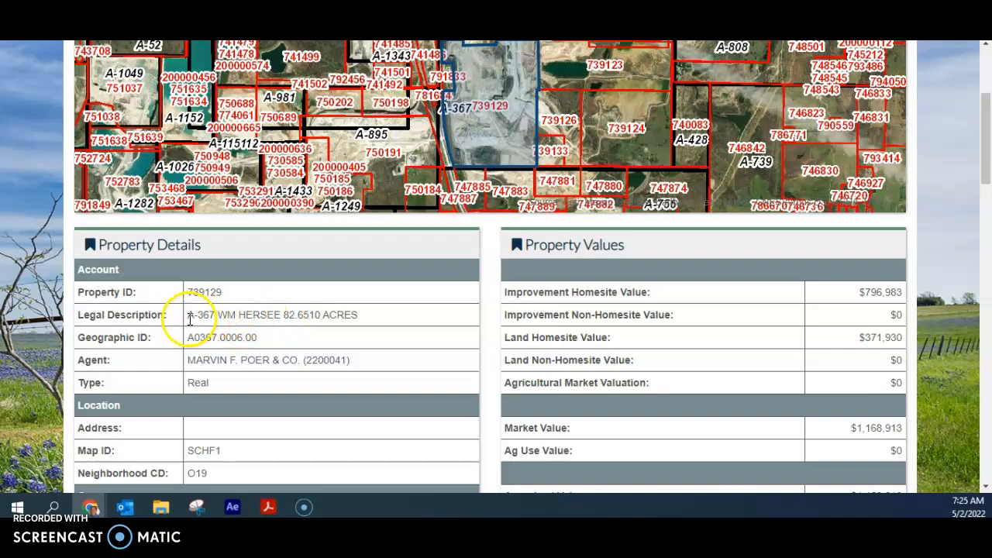
pyautogui.moveTo(188, 315); pyautogui.dragTo(276, 315)
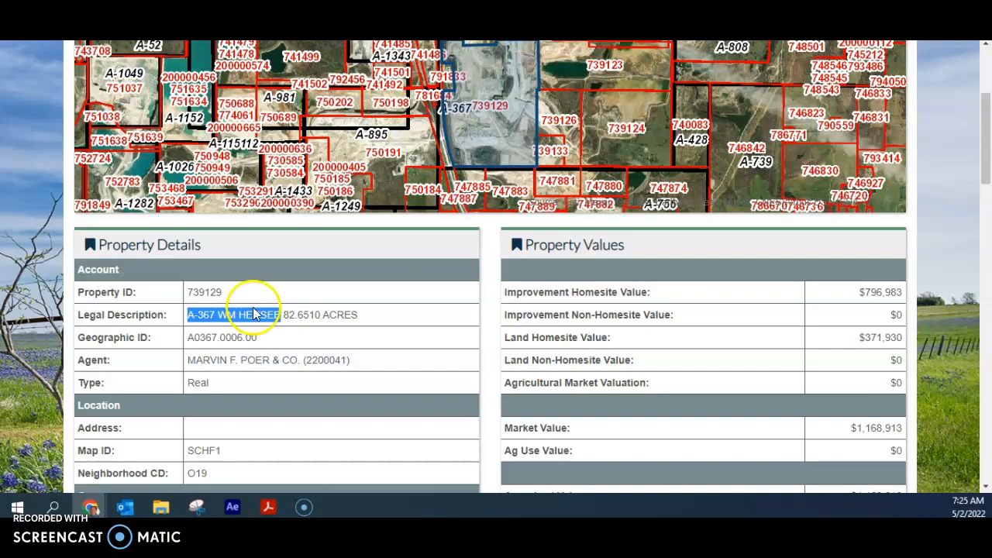
pyautogui.moveTo(216, 201)
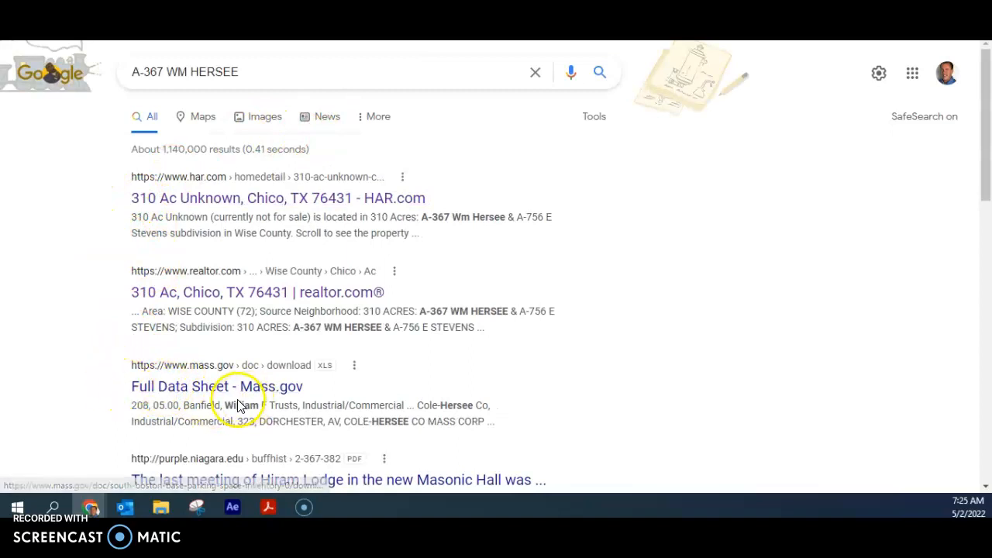
pyautogui.moveTo(192, 382)
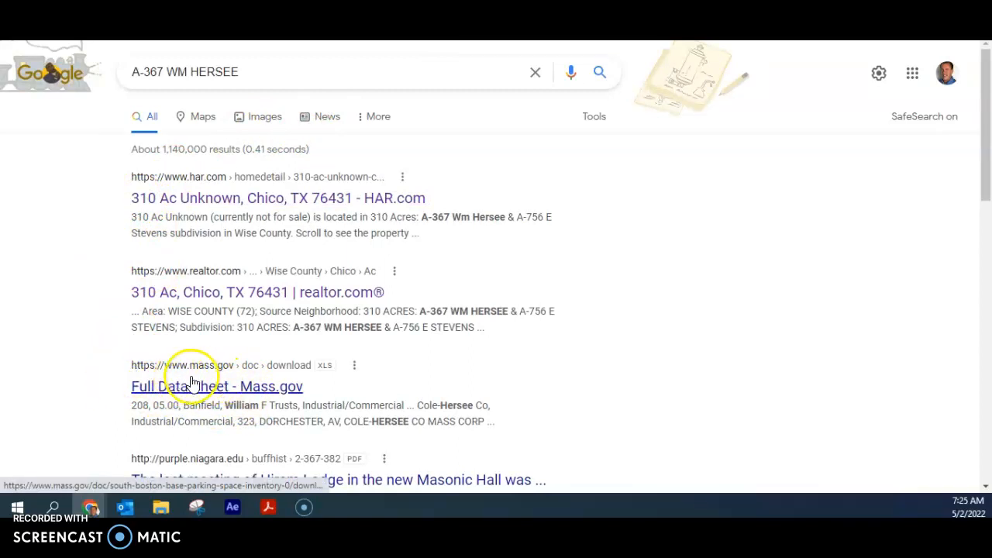
pyautogui.moveTo(270, 396)
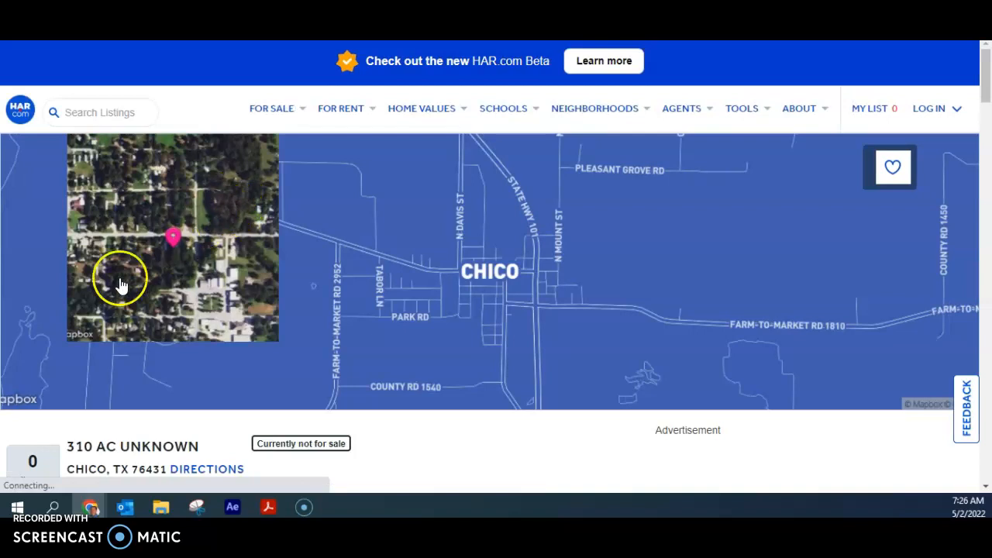
# Step: Reach the DIRECTIONS link under the 310 Ac Unknown, Chico, TX listing address
pyautogui.scroll(-3)
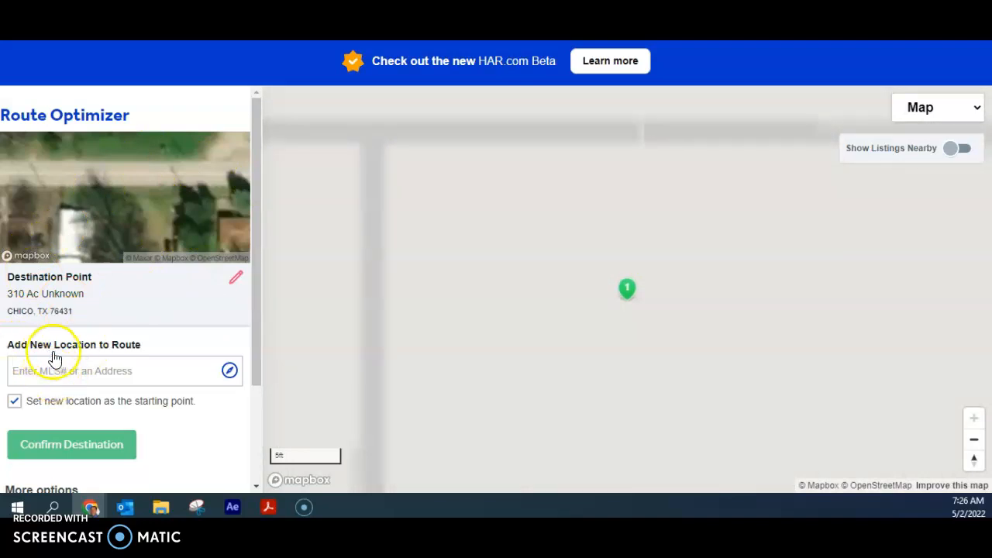
# Step: Add Dallas, Texas, United States as the route start and confirm, yielding 85 mi in 1h 27min
pyautogui.write('dallas, t')
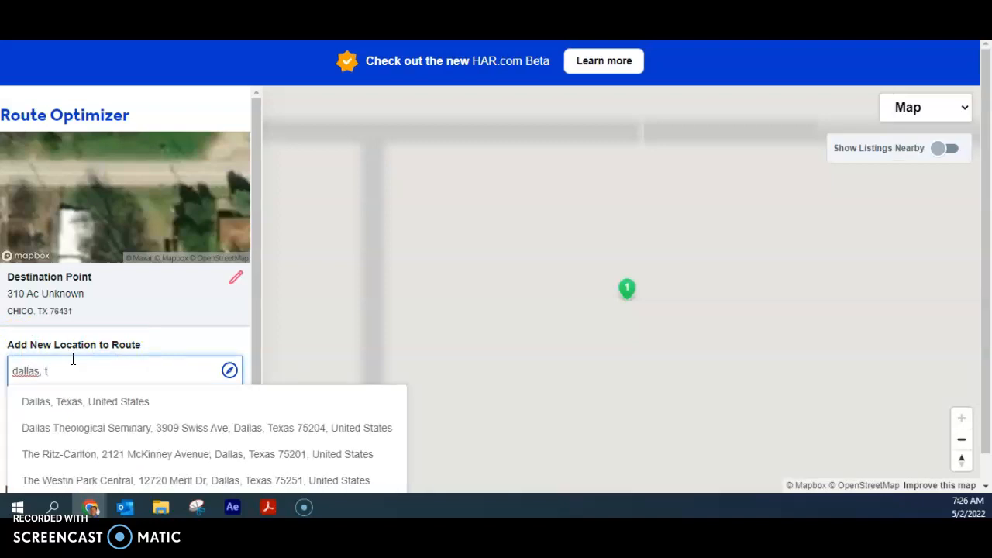
pyautogui.click(77, 402)
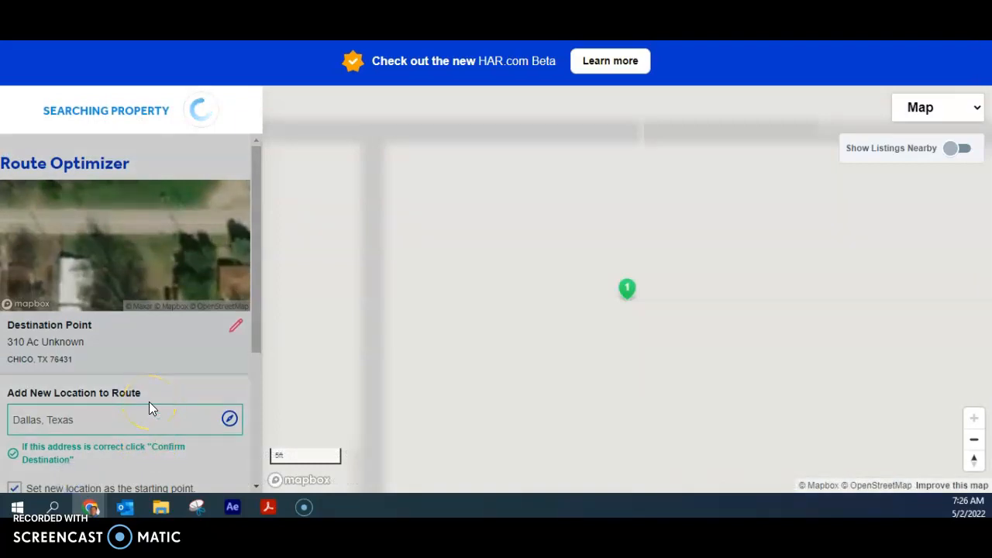
pyautogui.click(229, 418)
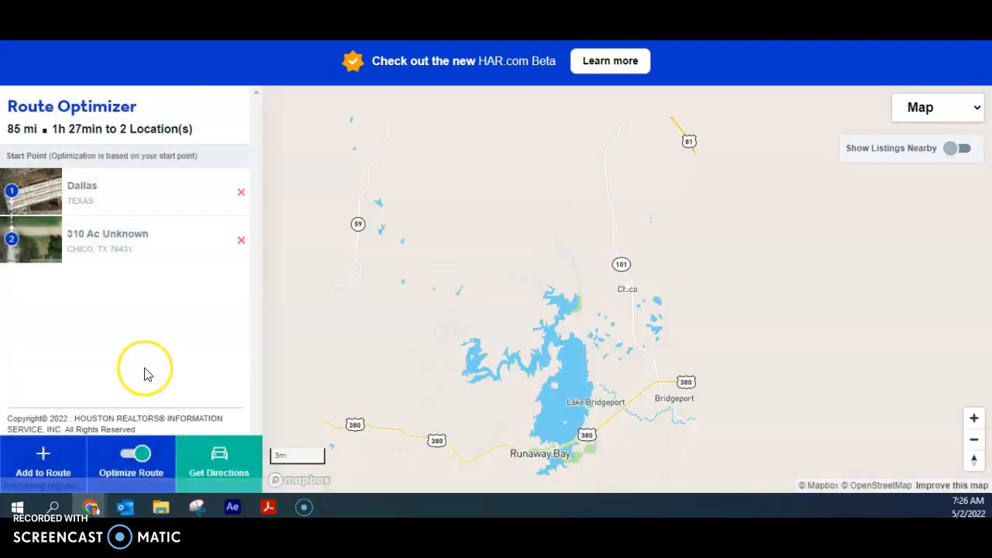
pyautogui.click(130, 463)
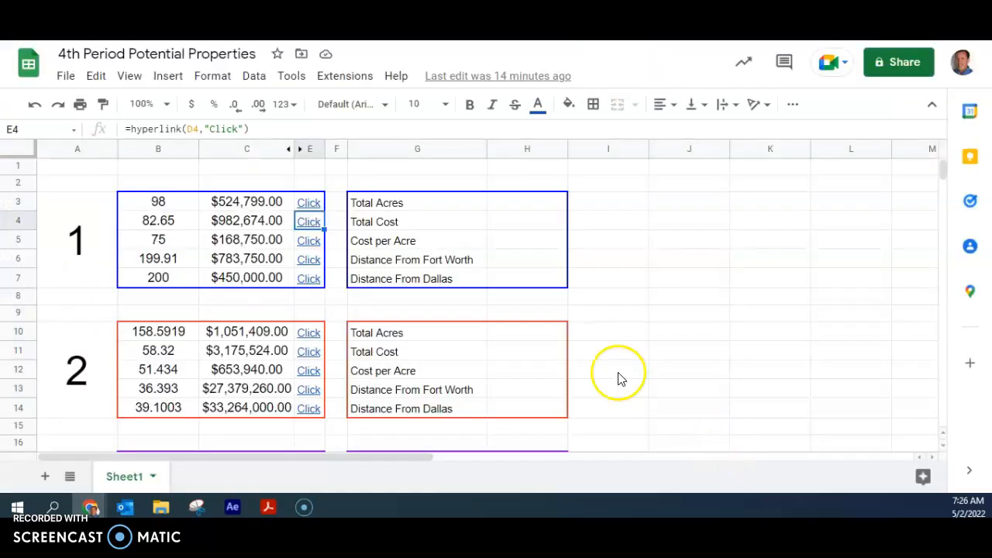
pyautogui.click(527, 279)
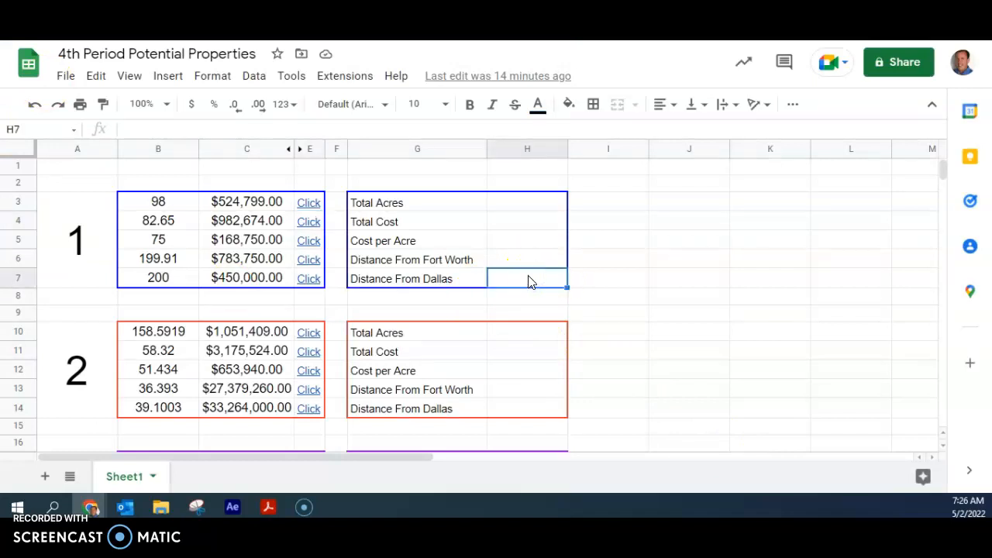
pyautogui.click(524, 261)
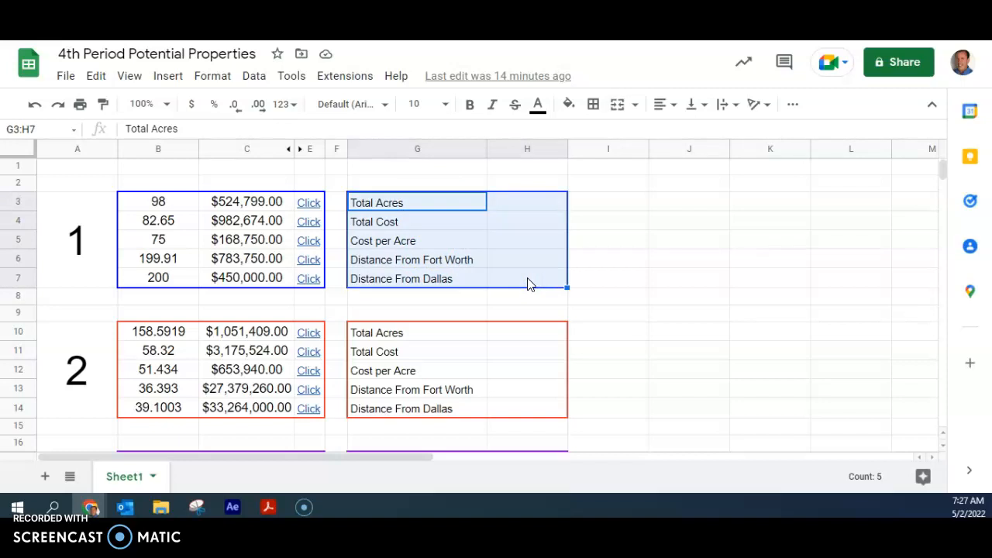
pyautogui.click(528, 201)
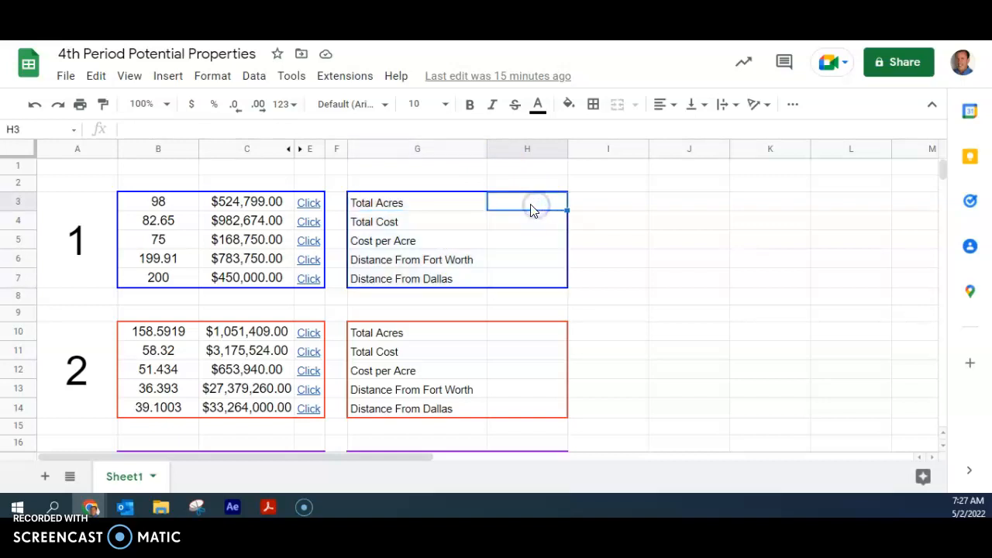
pyautogui.moveTo(502, 192)
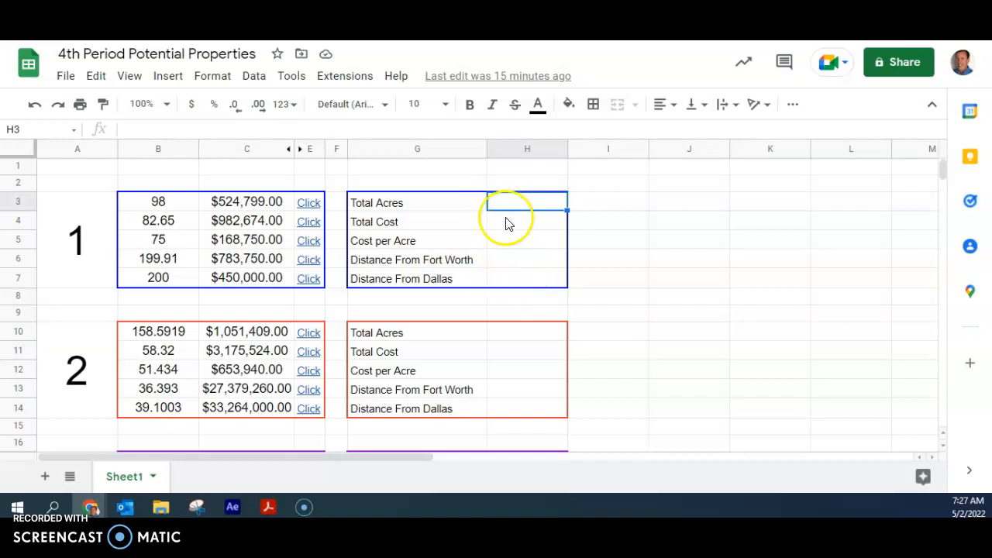
pyautogui.moveTo(503, 209)
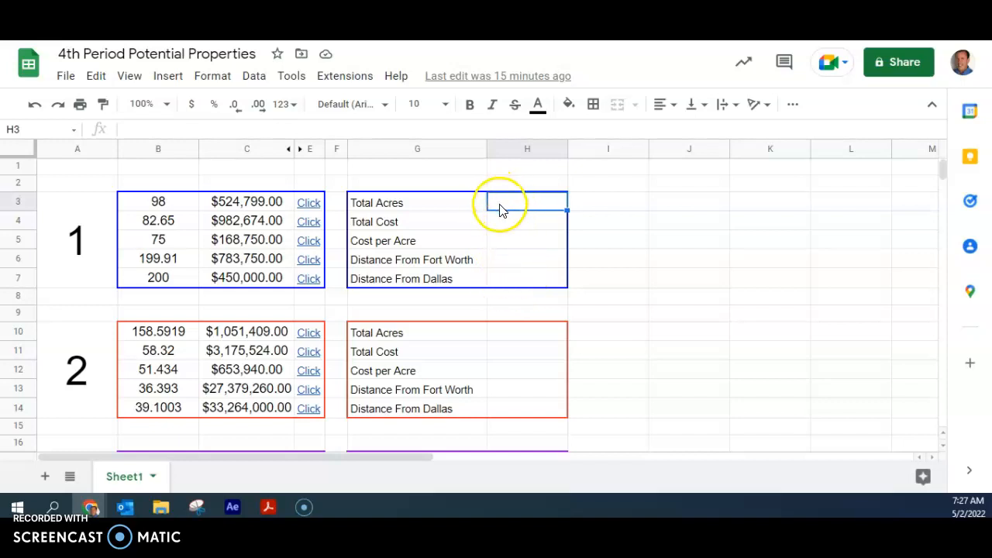